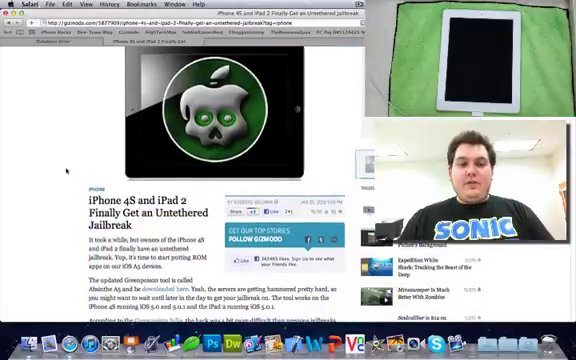
Launch Absinthe from the desktop, accepting the downloaded-app warning, so its welcome window appears.
scroll(up, 3)
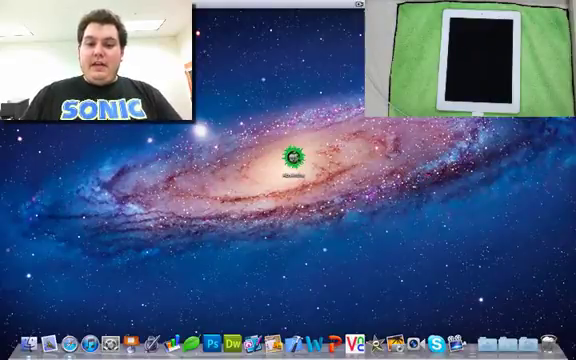
double_click(292, 160)
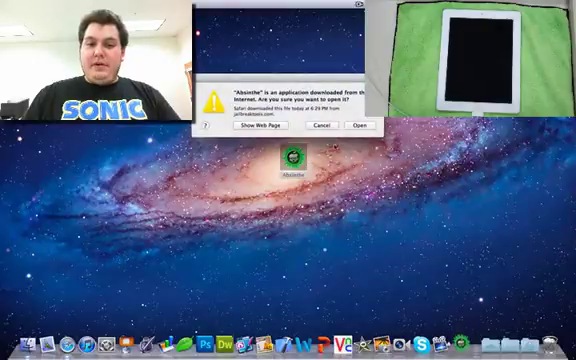
click(364, 128)
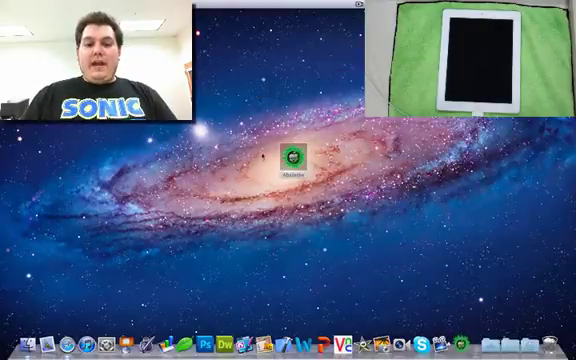
double_click(292, 156)
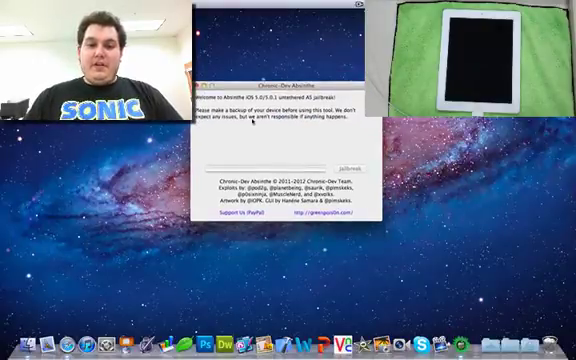